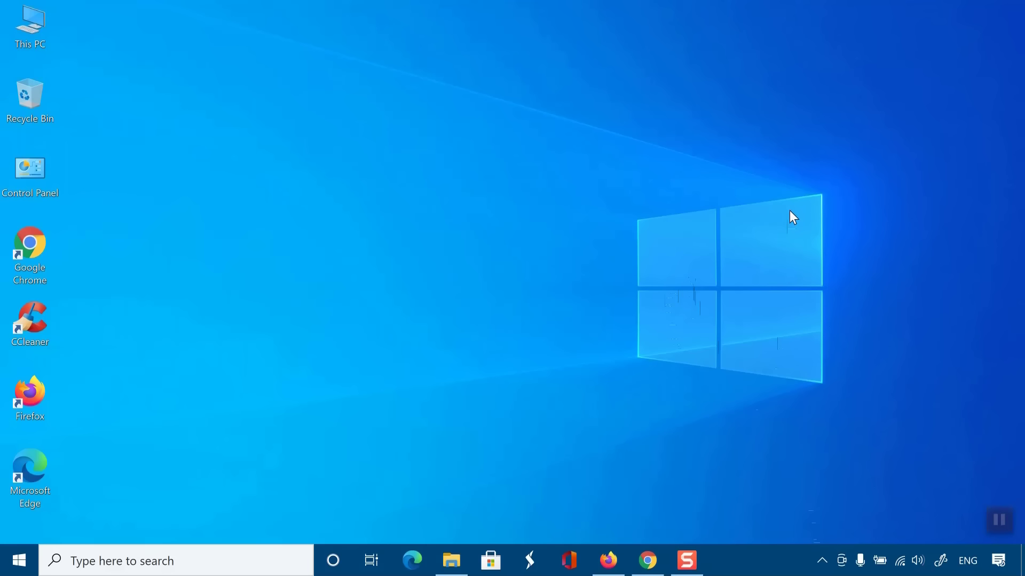
{"action": "mouse_move", "coordinate": [702, 239]}
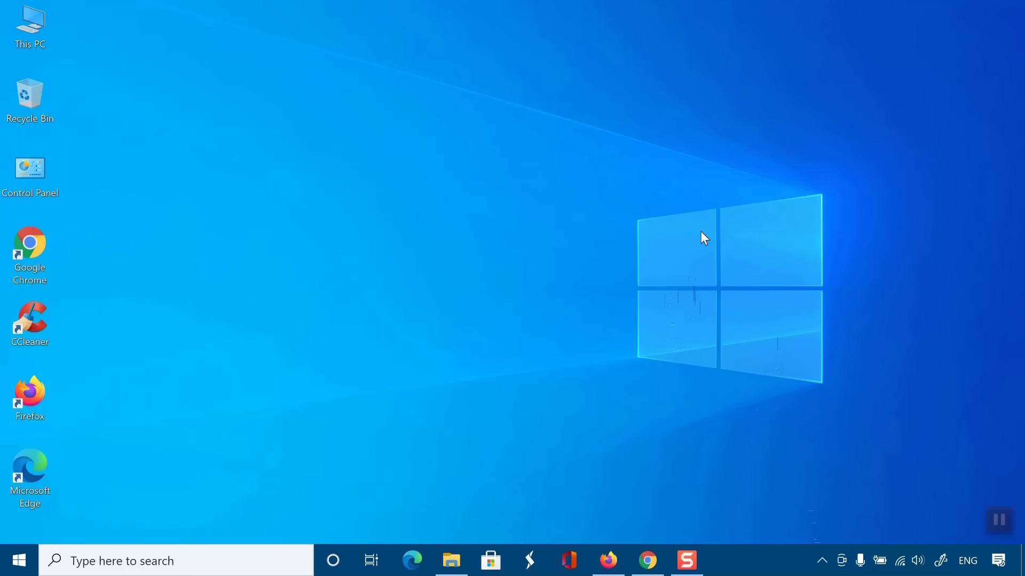
{"action": "mouse_move", "coordinate": [699, 253]}
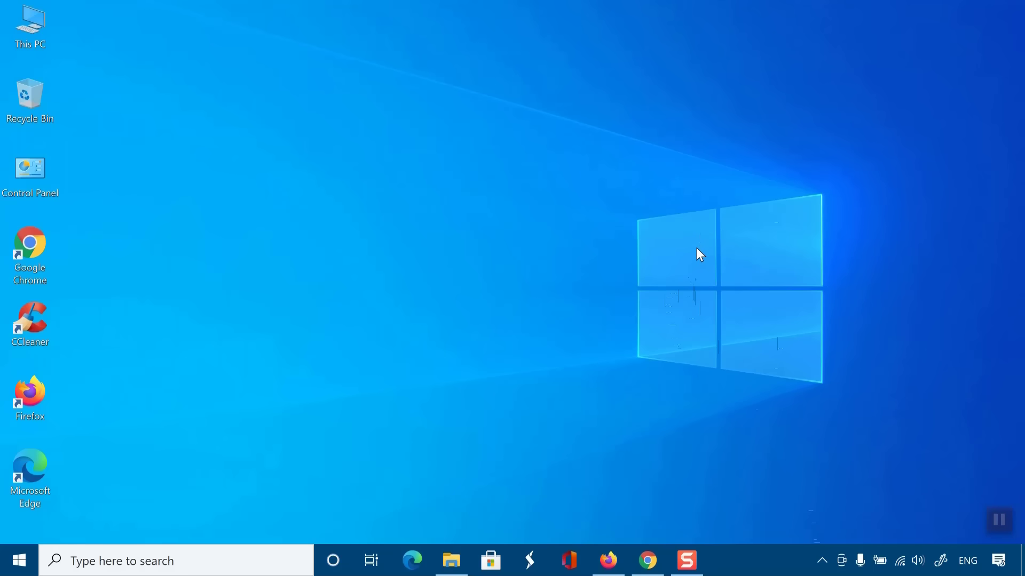
{"action": "mouse_move", "coordinate": [661, 220]}
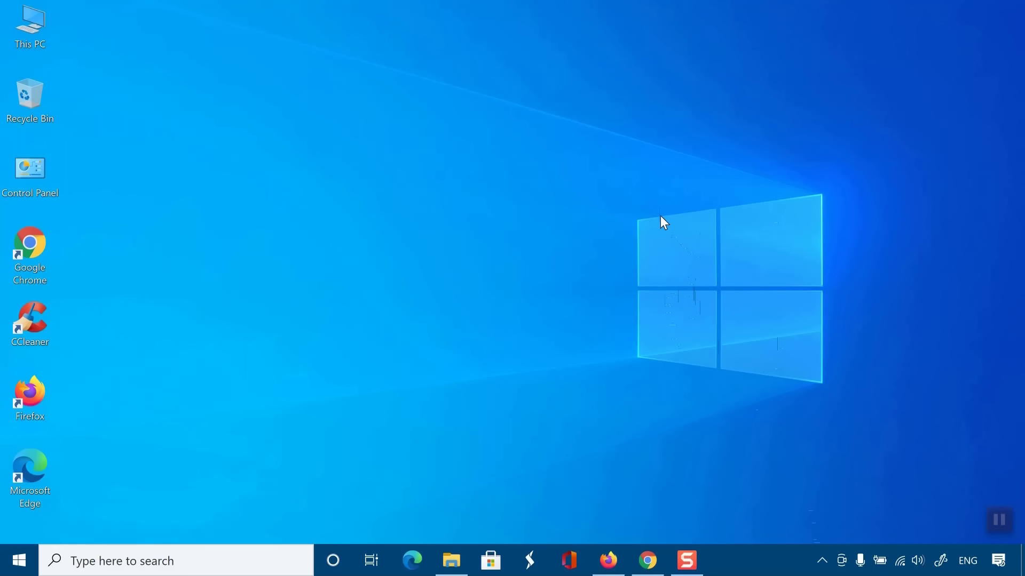
{"action": "mouse_move", "coordinate": [666, 258]}
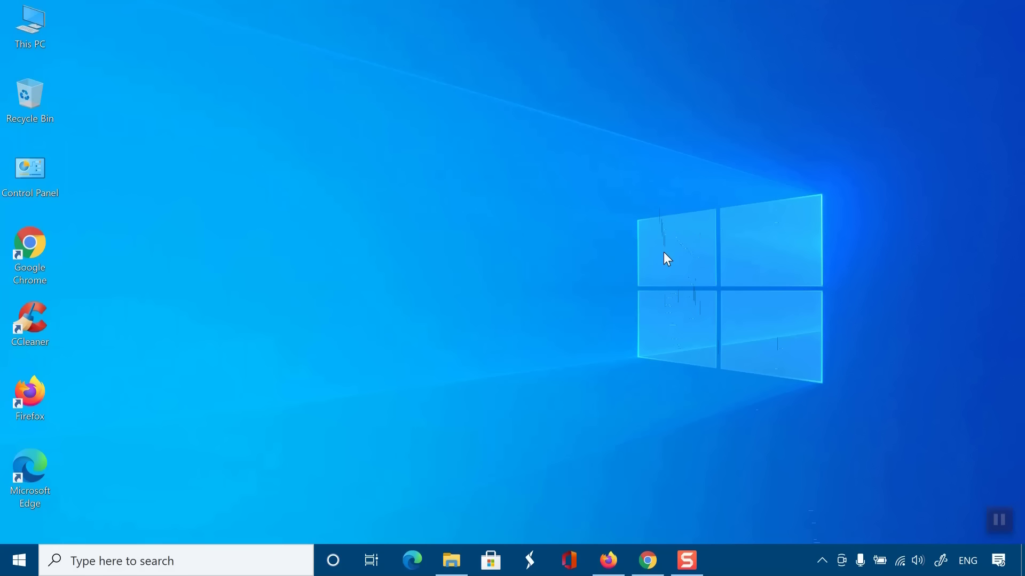
{"action": "mouse_move", "coordinate": [620, 268]}
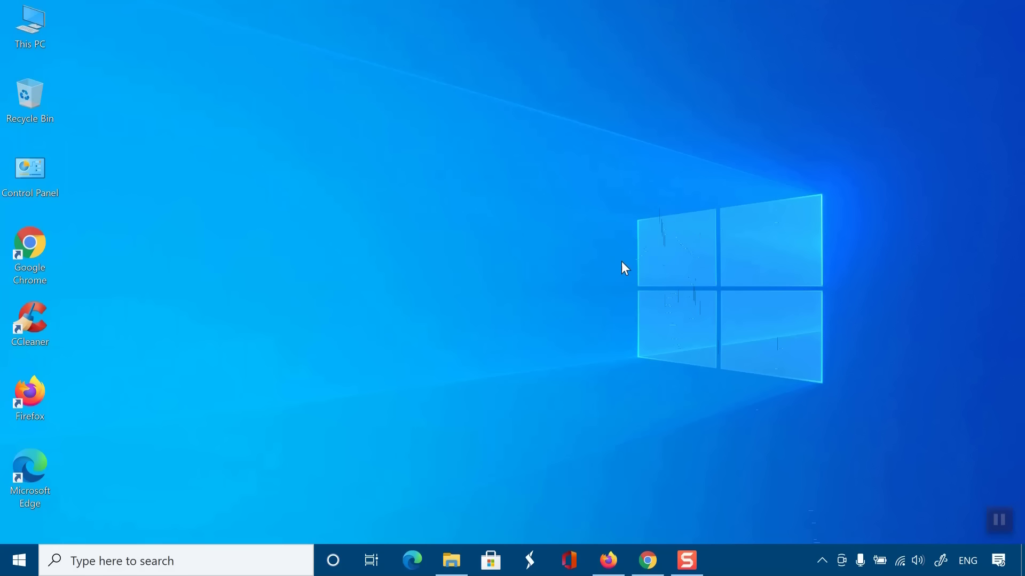
{"action": "mouse_move", "coordinate": [580, 282]}
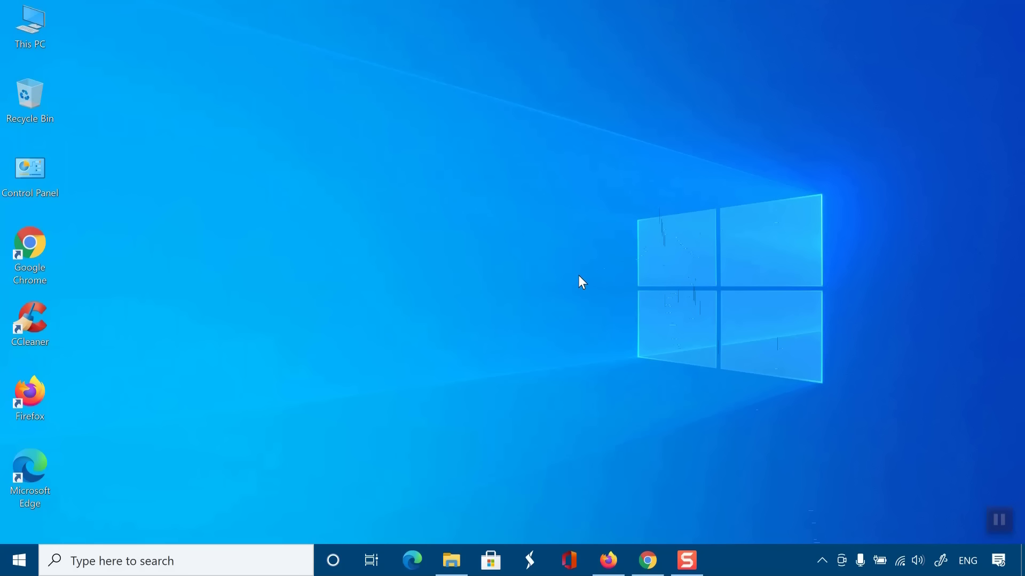
{"action": "mouse_move", "coordinate": [433, 323]}
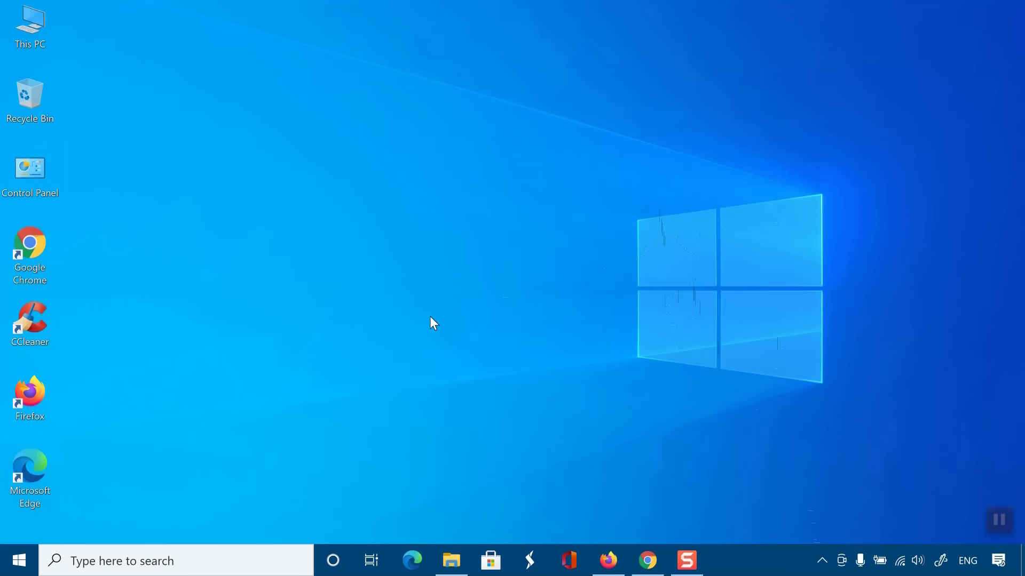
{"action": "mouse_move", "coordinate": [317, 366]}
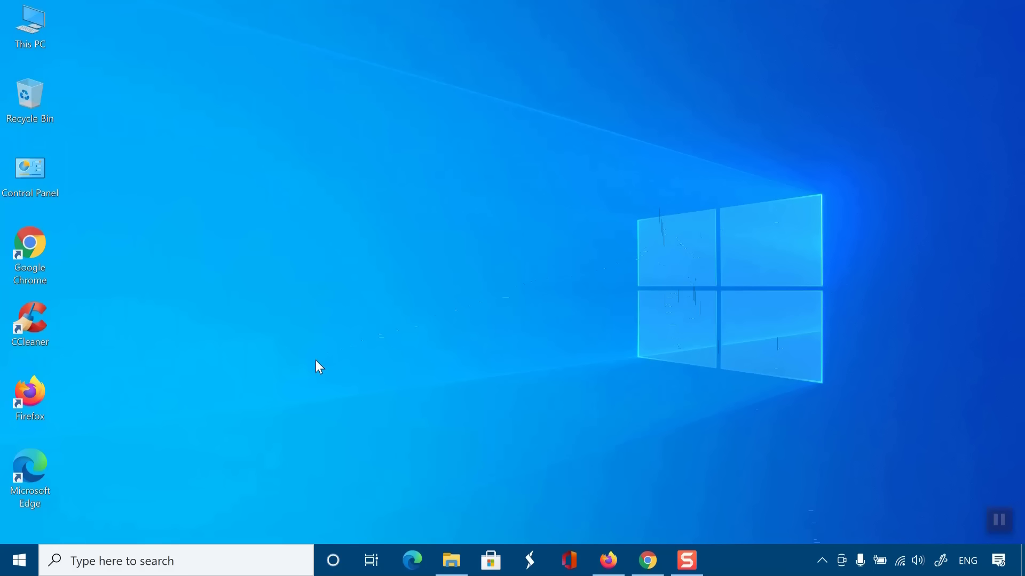
{"action": "mouse_move", "coordinate": [150, 455]}
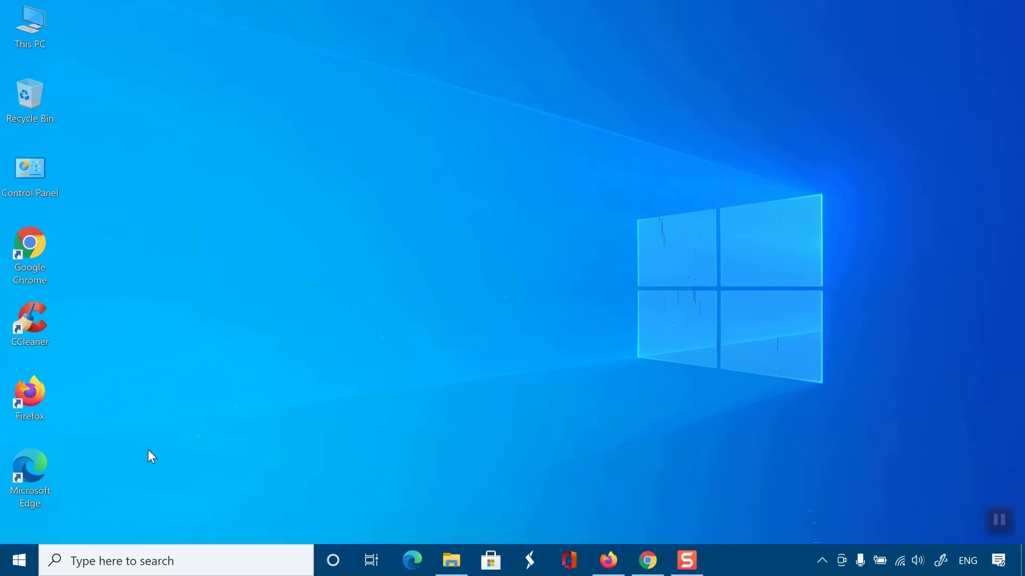
{"action": "mouse_move", "coordinate": [15, 560]}
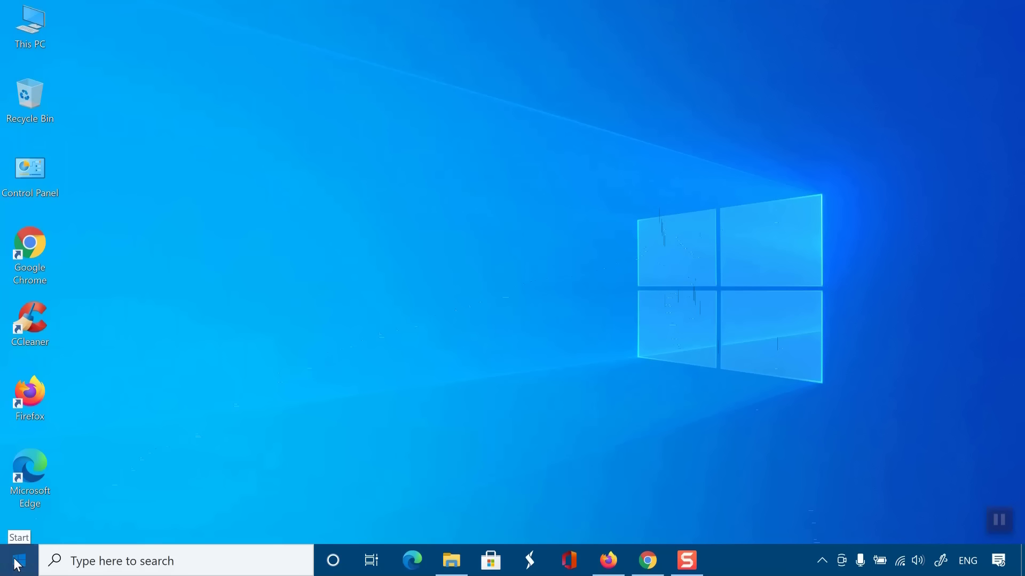
- Go from Start through Settings and System to the Projecting to this PC page
{"action": "left_click", "coordinate": [12, 561]}
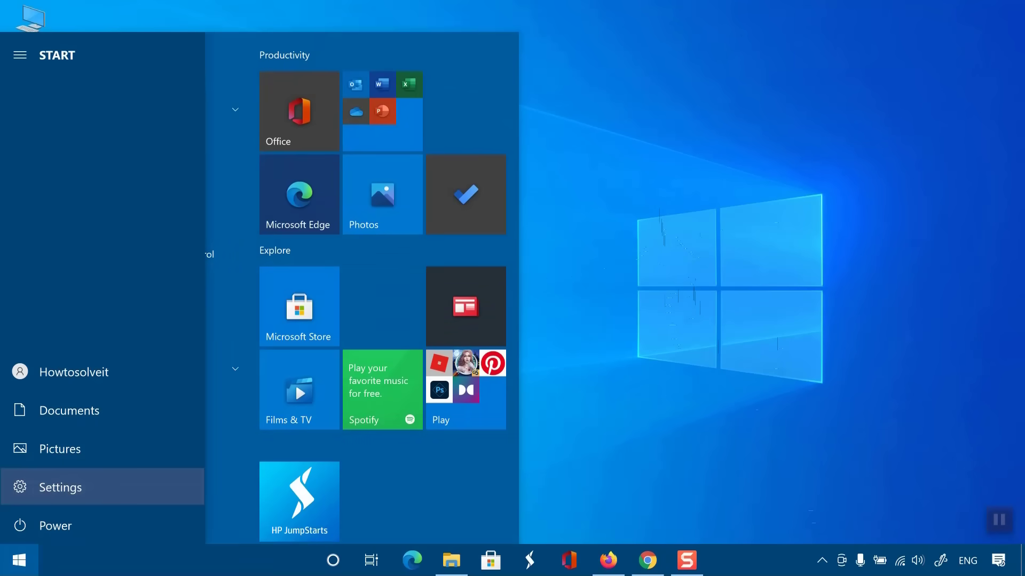
{"action": "left_click", "coordinate": [60, 486]}
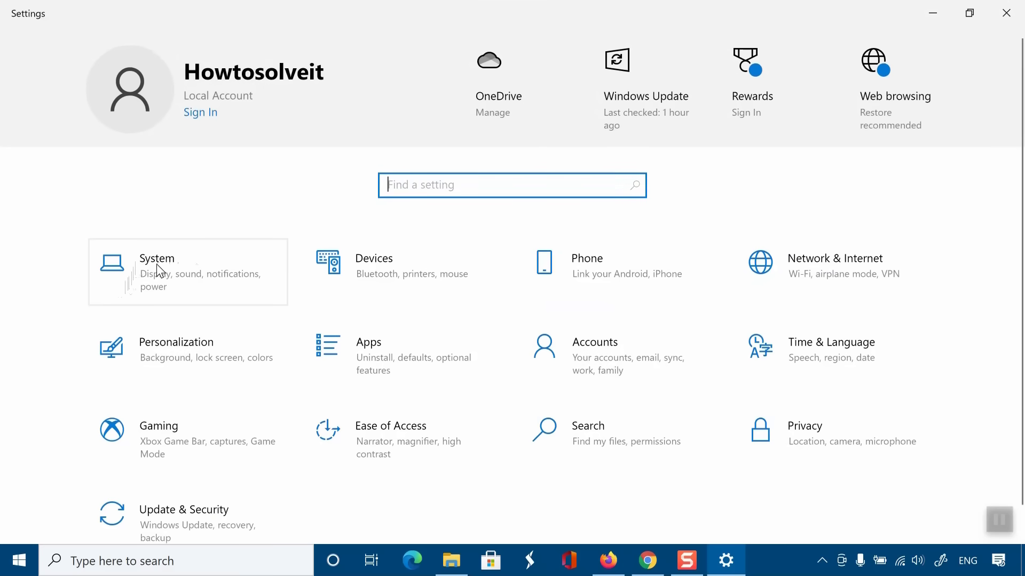
{"action": "left_click", "coordinate": [157, 259]}
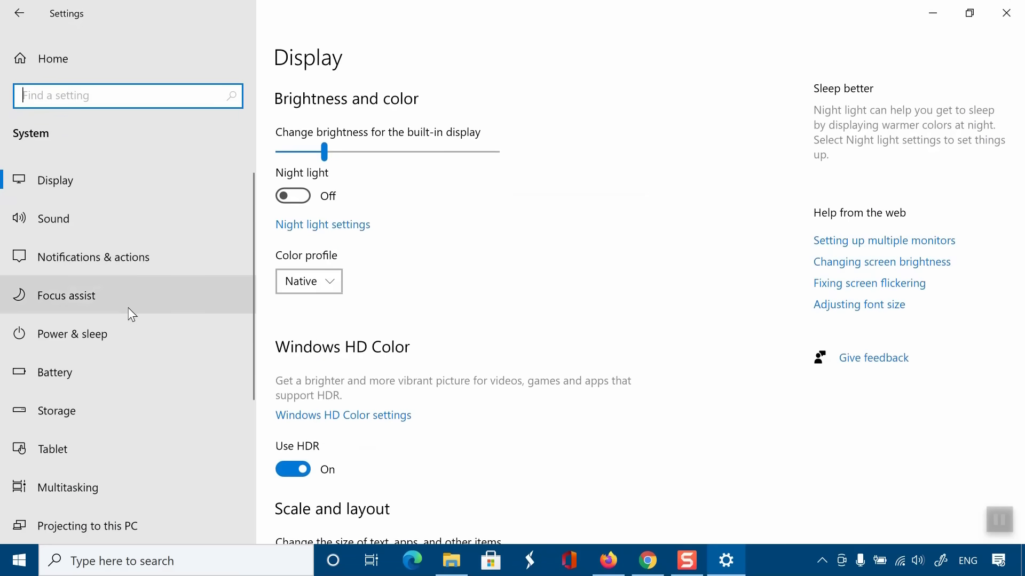
{"action": "scroll", "scroll_direction": "down", "scroll_amount": 3}
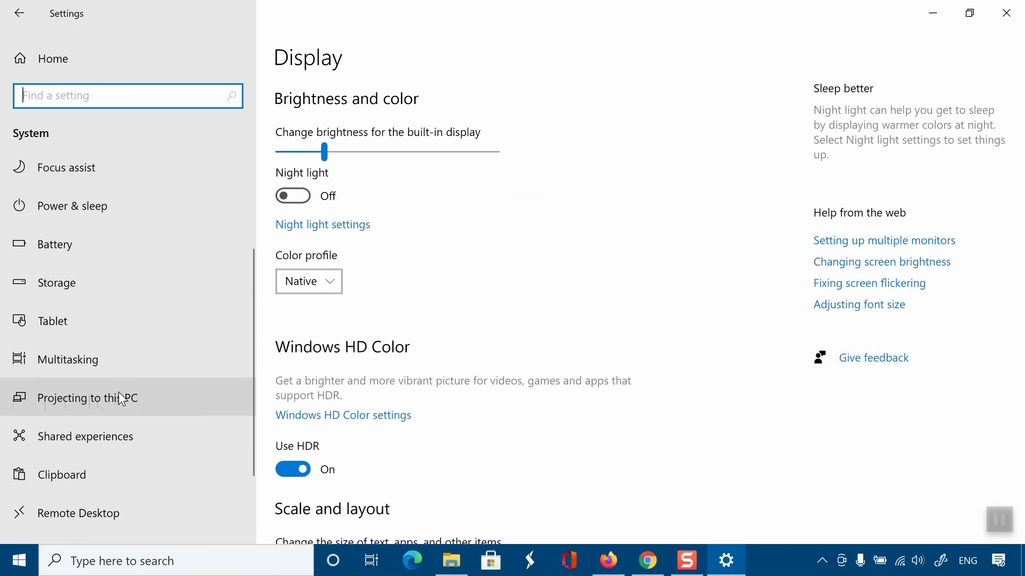
{"action": "left_click", "coordinate": [85, 398]}
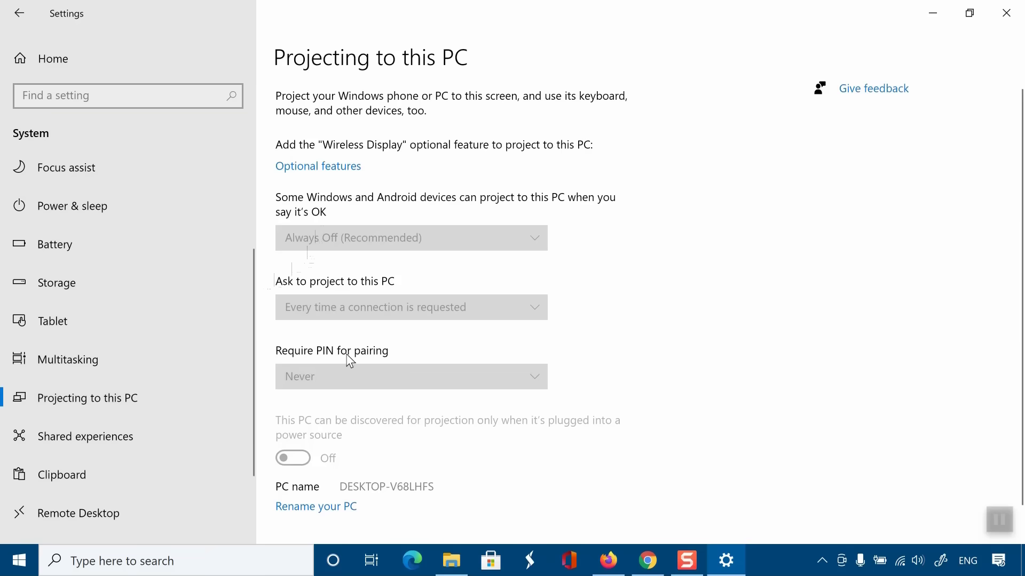
{"action": "mouse_move", "coordinate": [461, 145]}
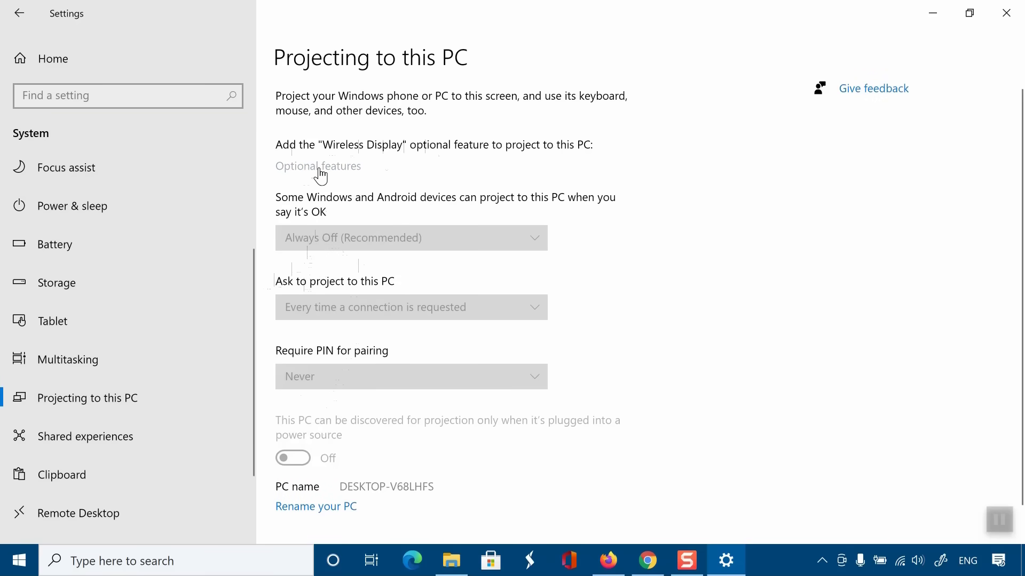
- Select Wireless Display from the optional features list and install it
{"action": "left_click", "coordinate": [317, 166]}
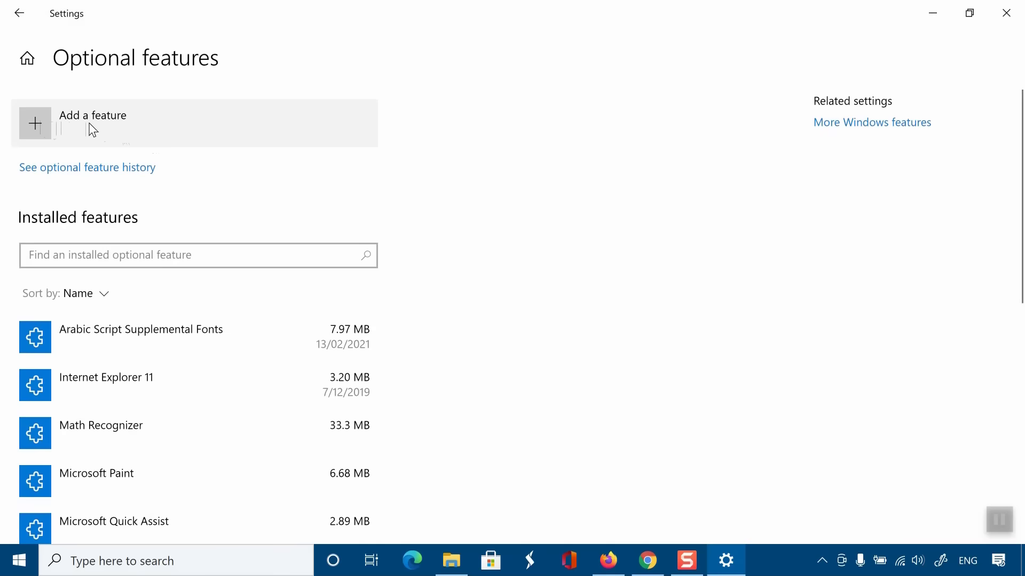
{"action": "left_click", "coordinate": [92, 123]}
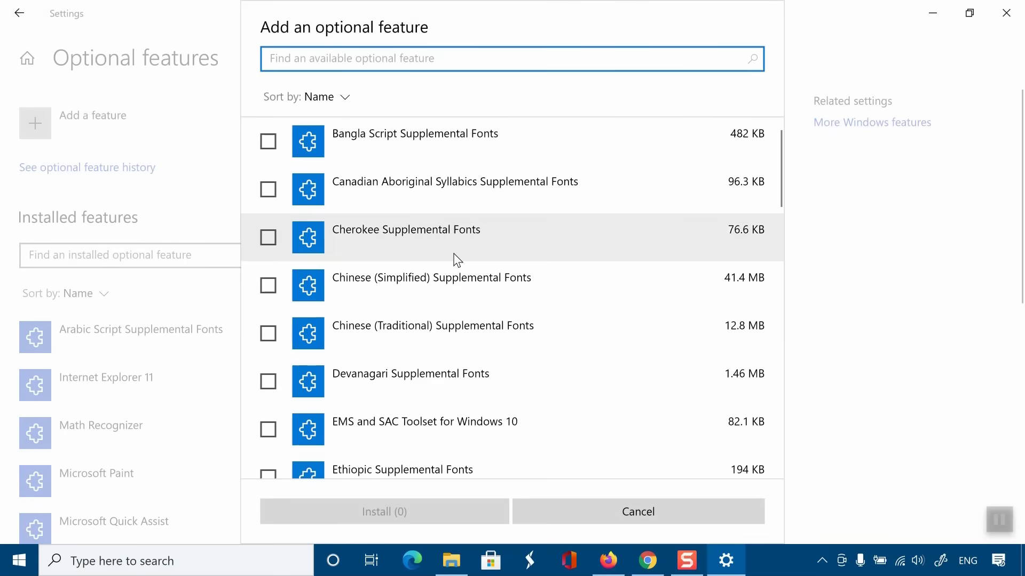
{"action": "scroll", "scroll_direction": "down", "scroll_amount": 3}
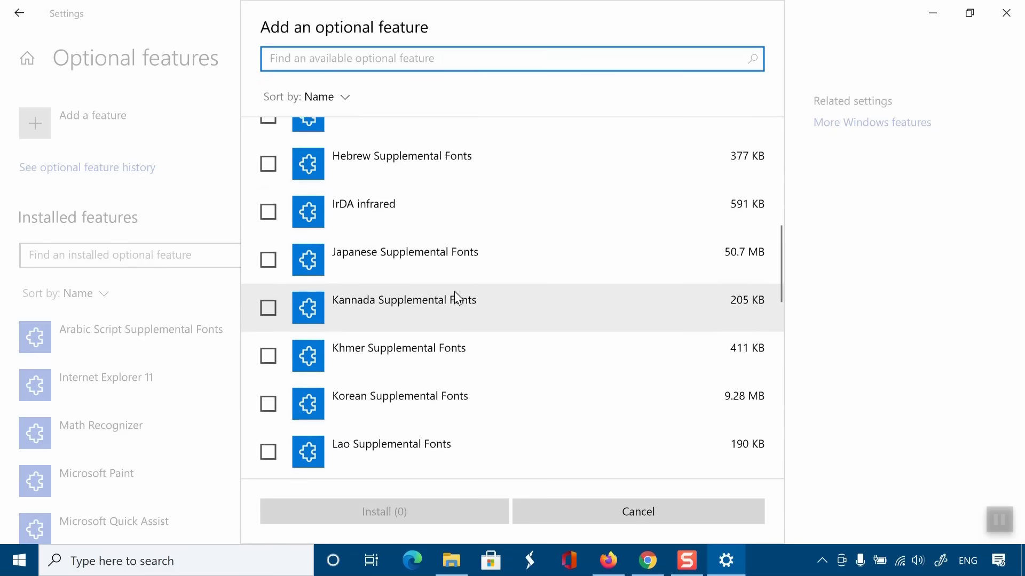
{"action": "scroll", "scroll_direction": "down", "scroll_amount": 3}
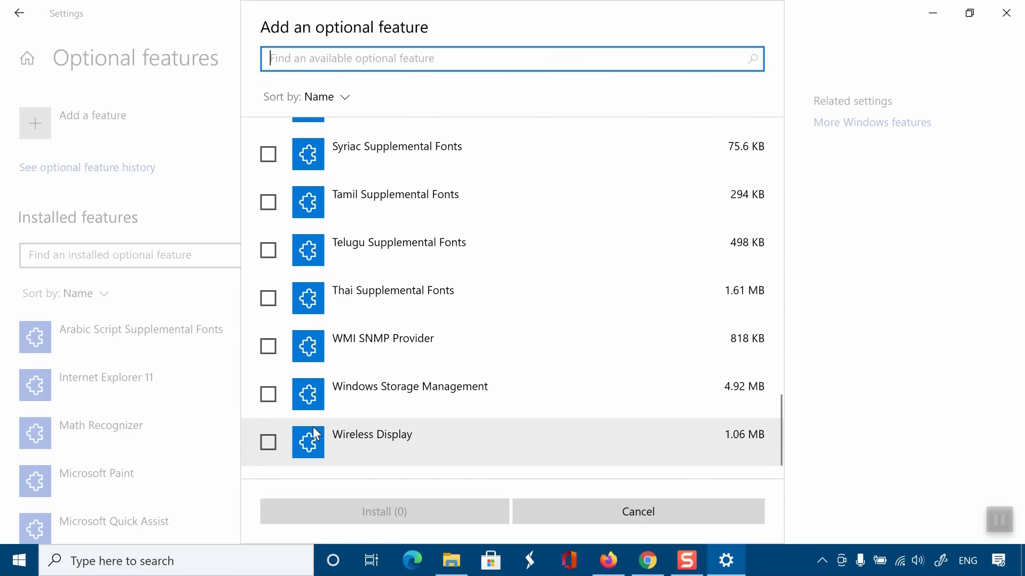
{"action": "left_click", "coordinate": [267, 442]}
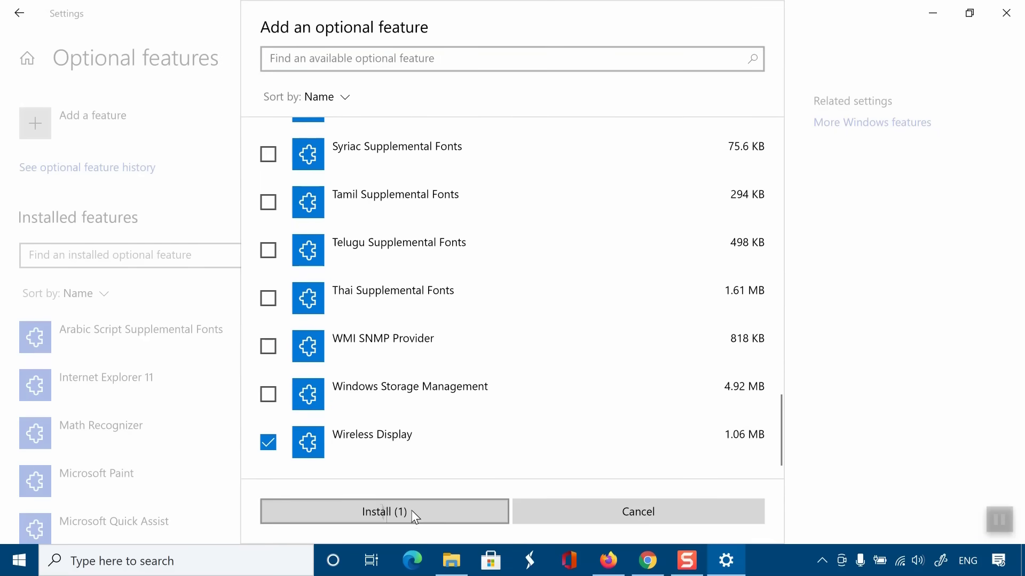
{"action": "left_click", "coordinate": [383, 512]}
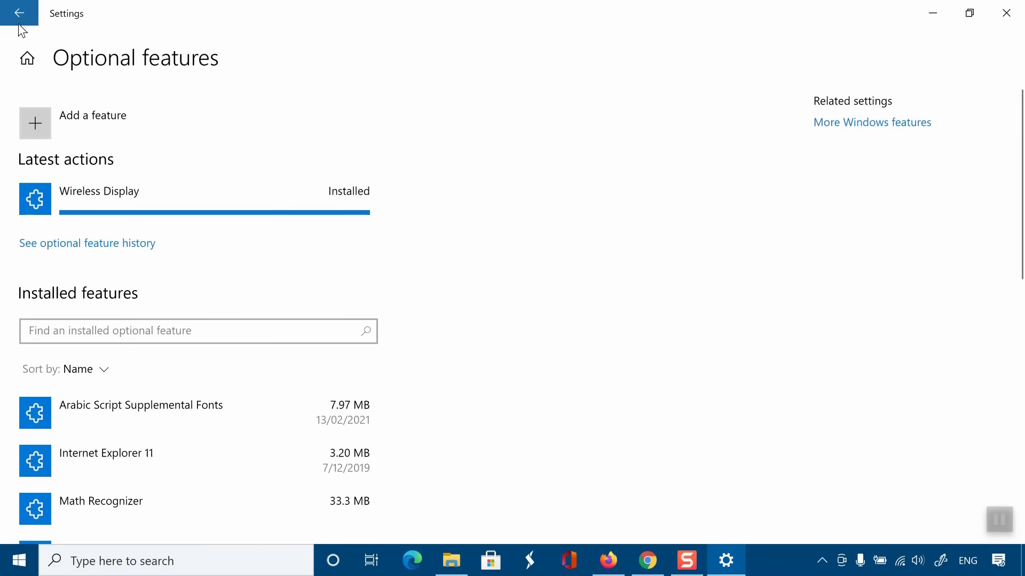
- Return to Projecting to this PC and choose Available everywhere in the first dropdown
{"action": "left_click", "coordinate": [19, 13]}
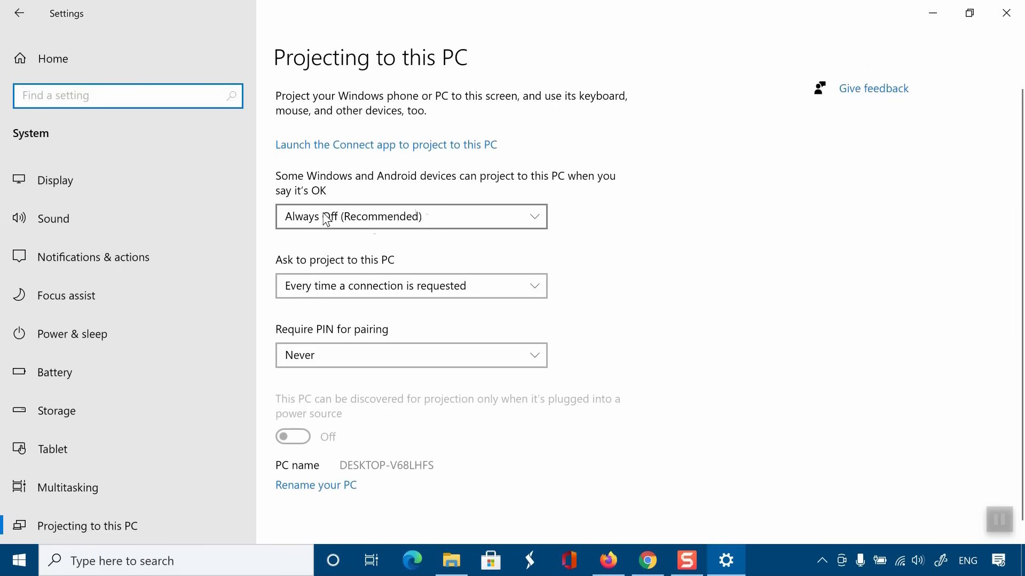
{"action": "left_click", "coordinate": [410, 216]}
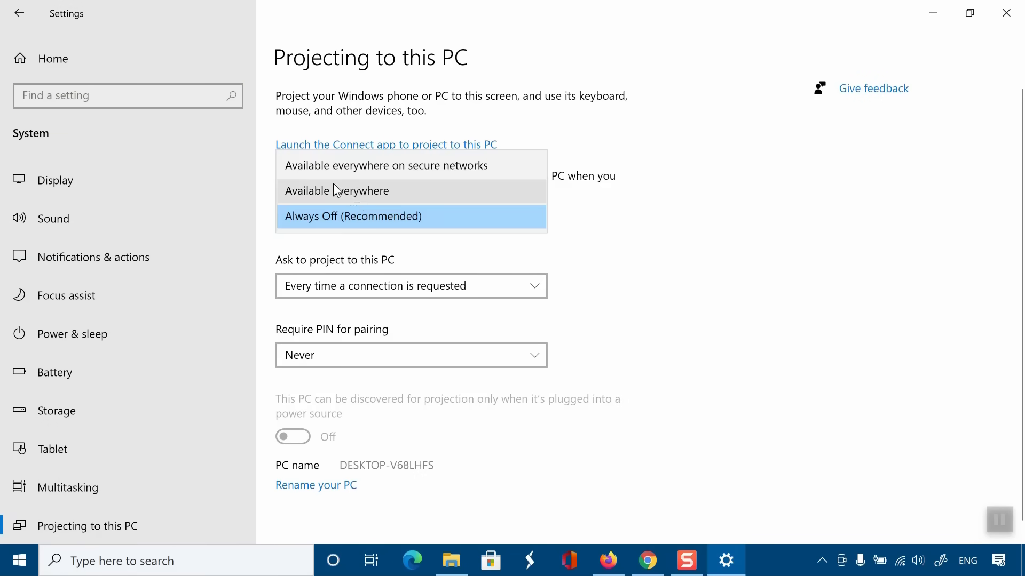
{"action": "left_click", "coordinate": [335, 190]}
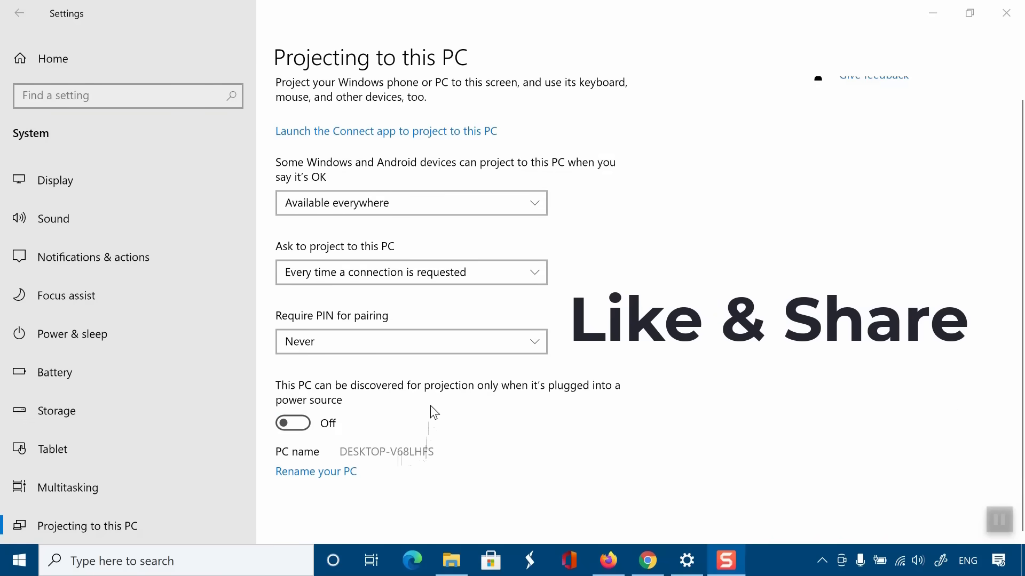
{"action": "mouse_move", "coordinate": [425, 135]}
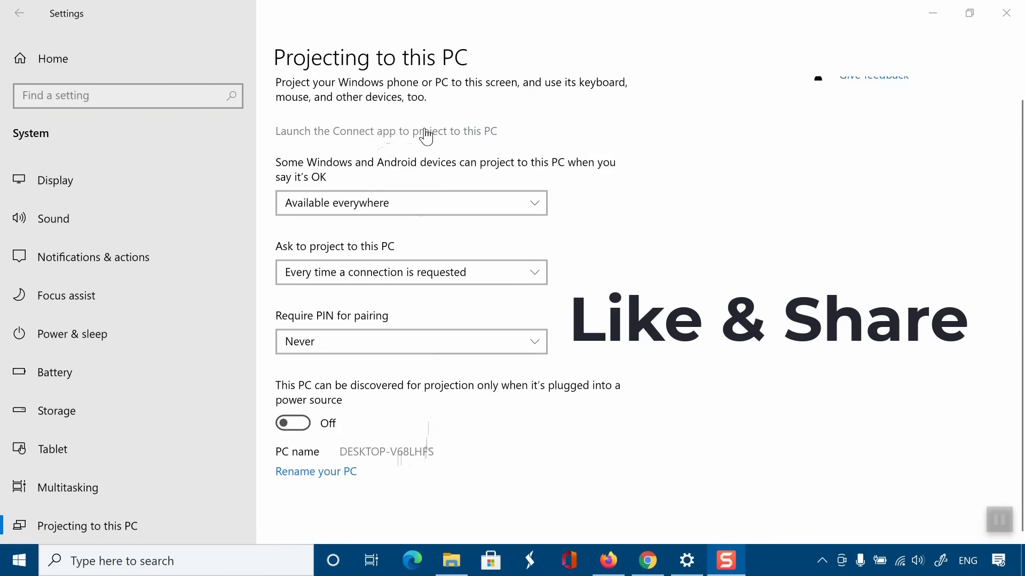
- Launch Connect, then cast the phone via Smart View and start mirroring
{"action": "left_click", "coordinate": [385, 131]}
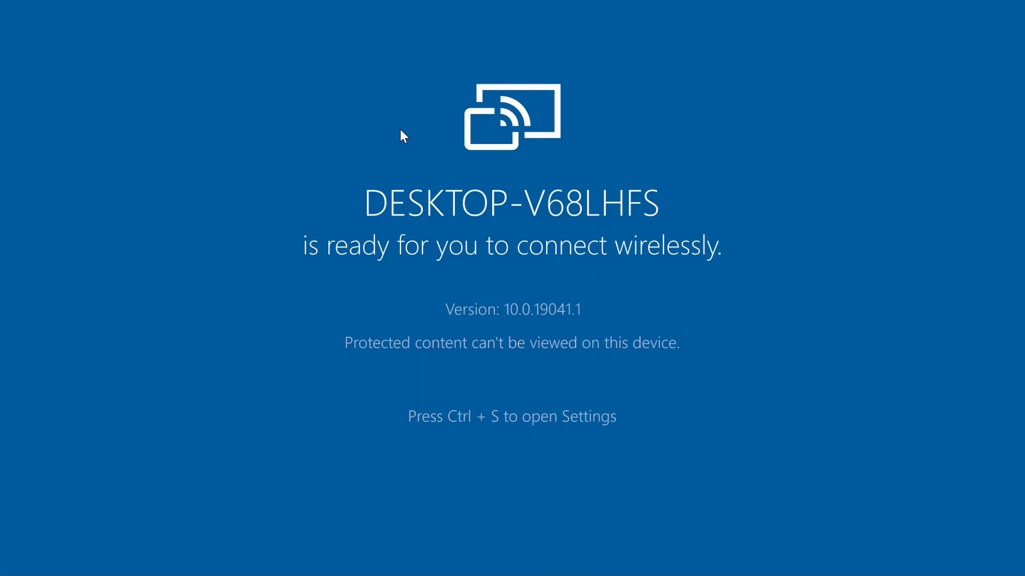
{"action": "mouse_move", "coordinate": [434, 307]}
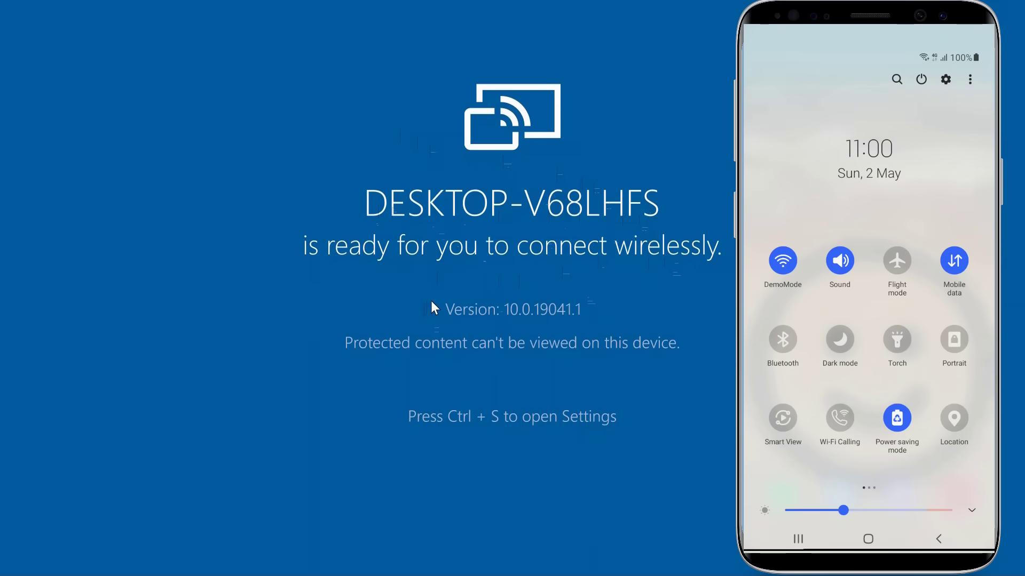
{"action": "scroll", "scroll_direction": "left", "scroll_amount": 3}
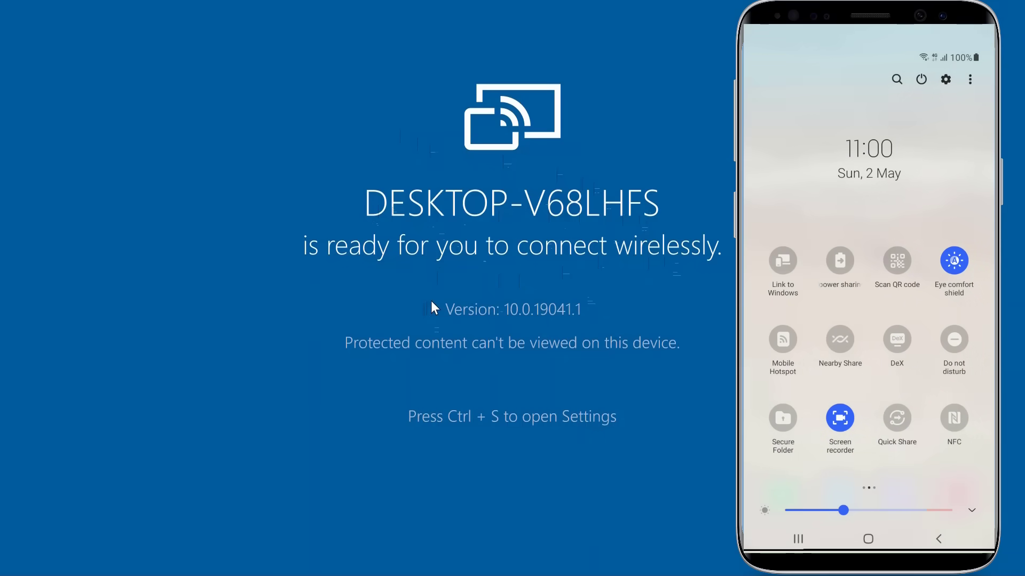
{"action": "scroll", "scroll_direction": "left", "scroll_amount": 3}
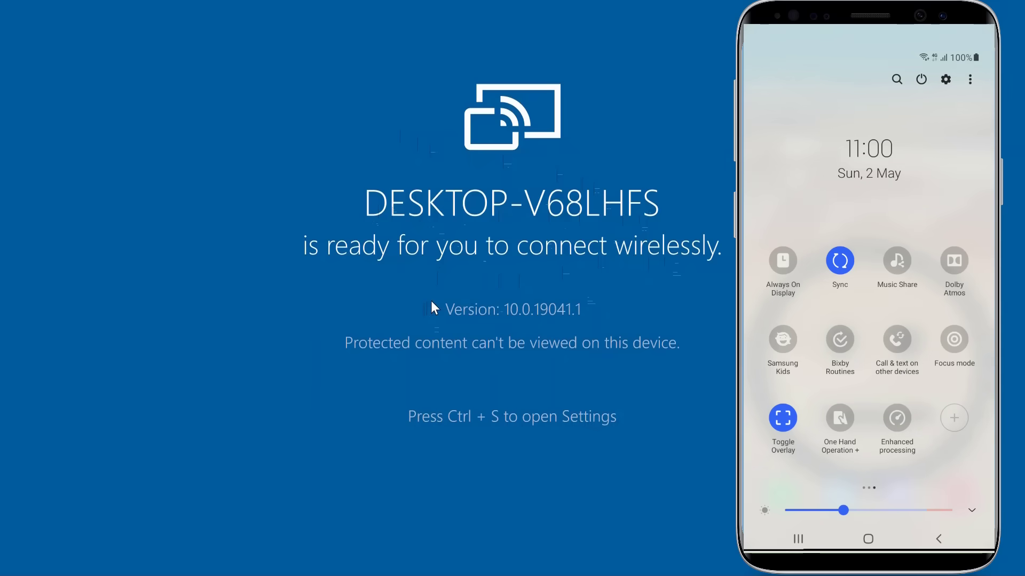
{"action": "scroll", "scroll_direction": "left", "scroll_amount": 3}
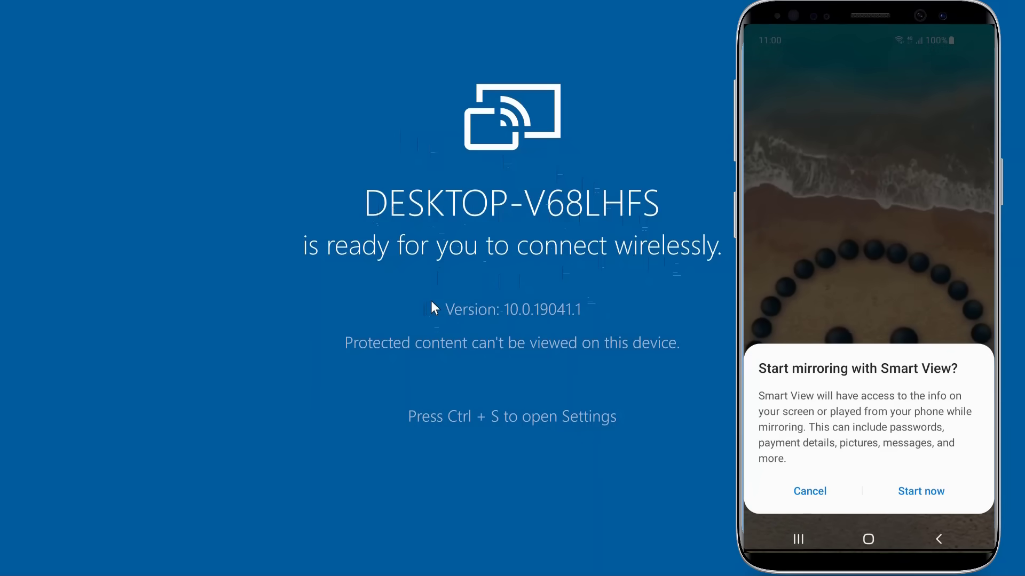
{"action": "left_click", "coordinate": [920, 490]}
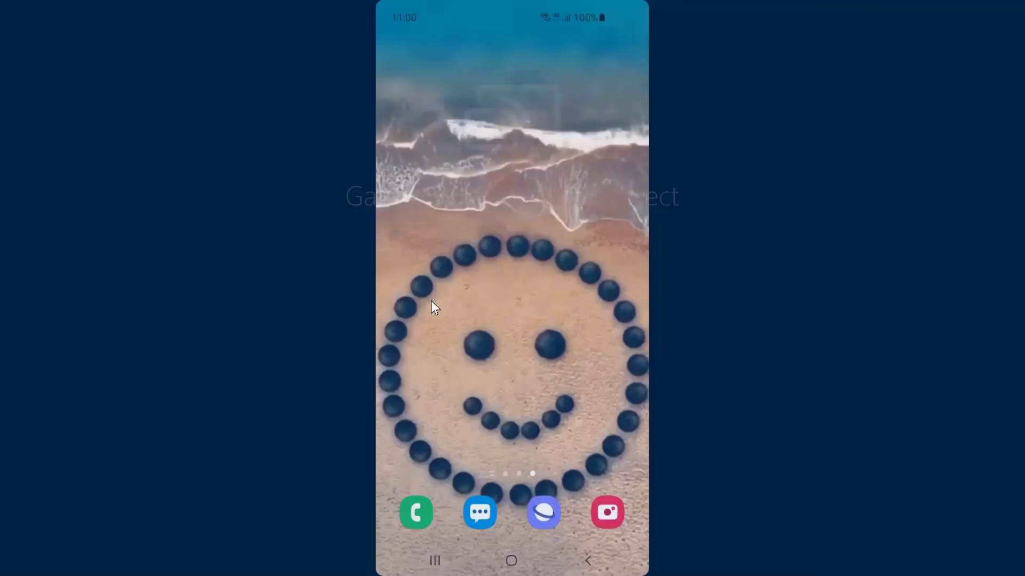